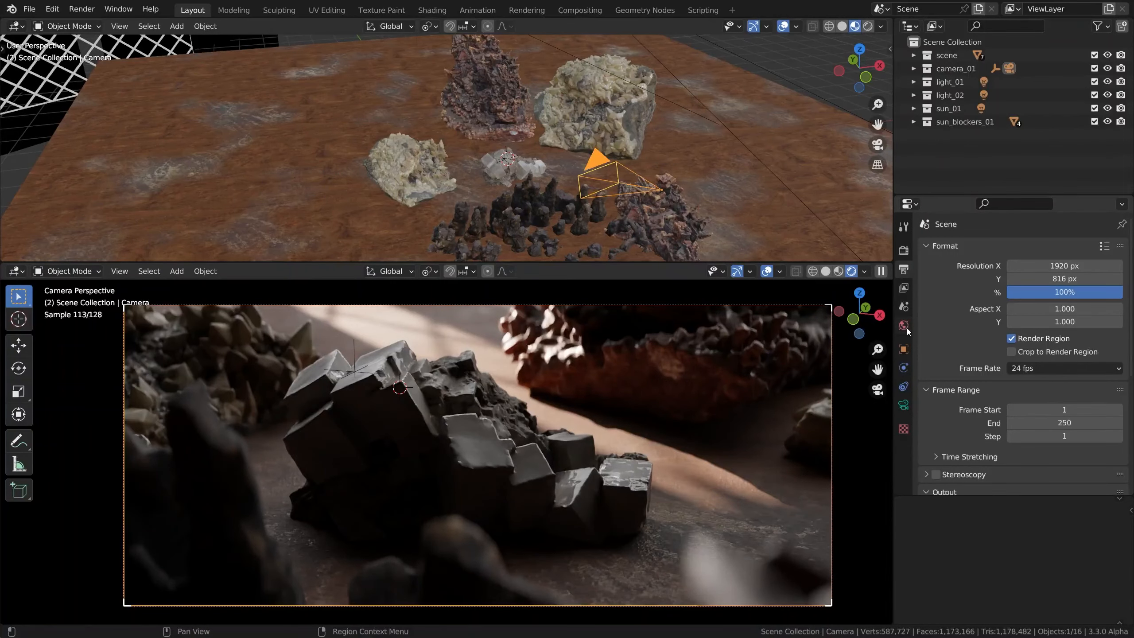
Step: Show the World Properties, where the Background strength reads 0.000
{"action": "left_click", "coordinate": [903, 326]}
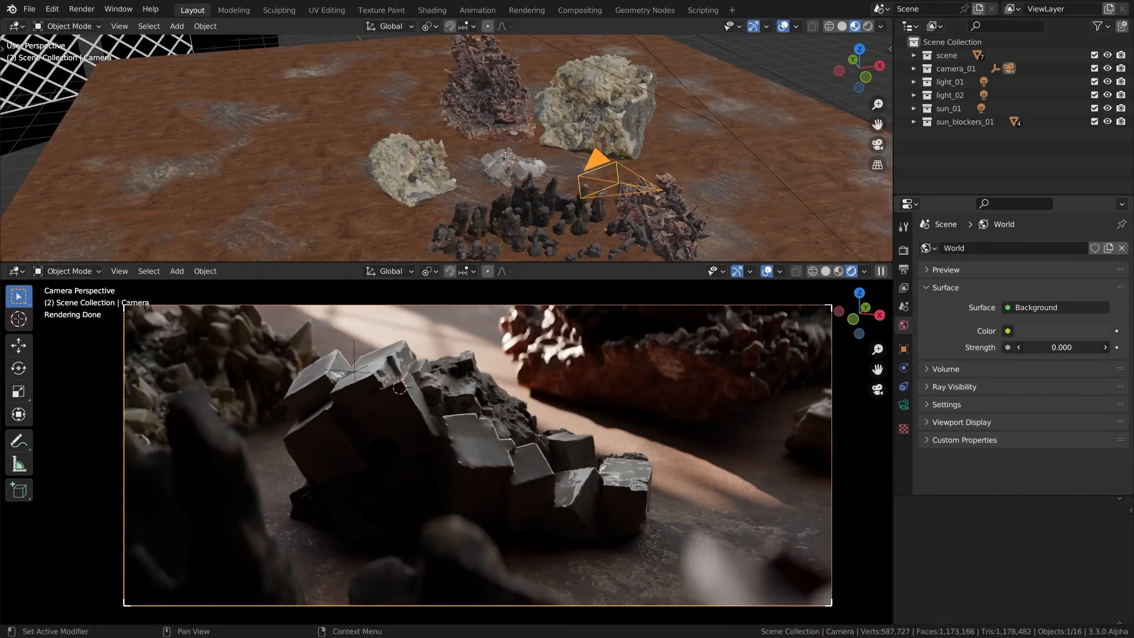
Step: Set the world background strength to 1.6 and begin editing its colour
{"action": "type", "text": "6.500"}
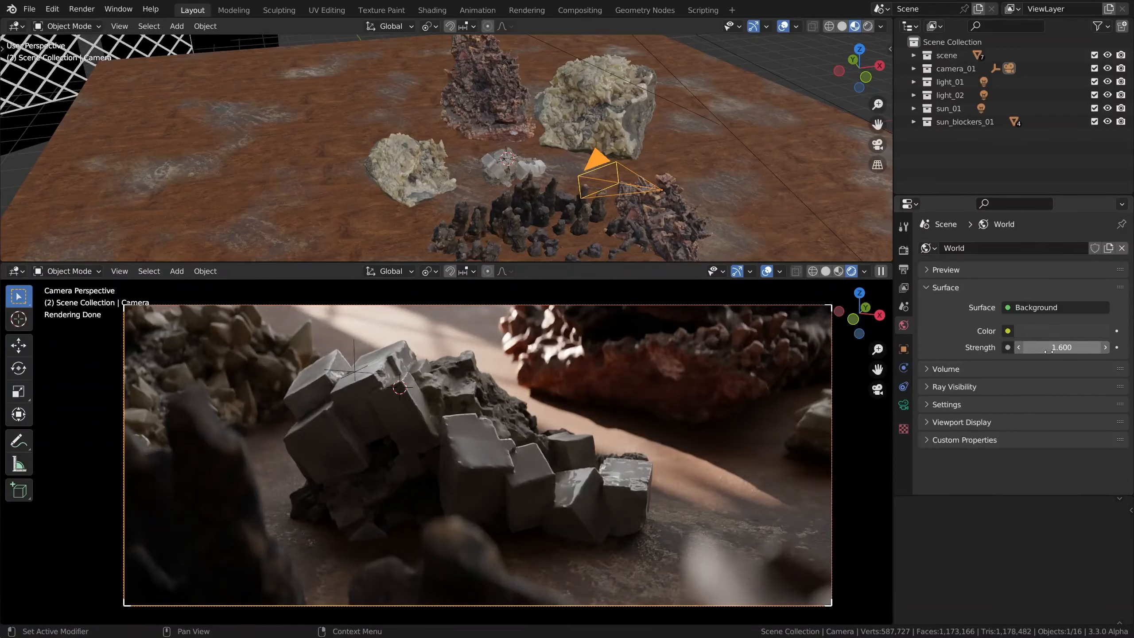
{"action": "mouse_move", "coordinate": [1061, 347]}
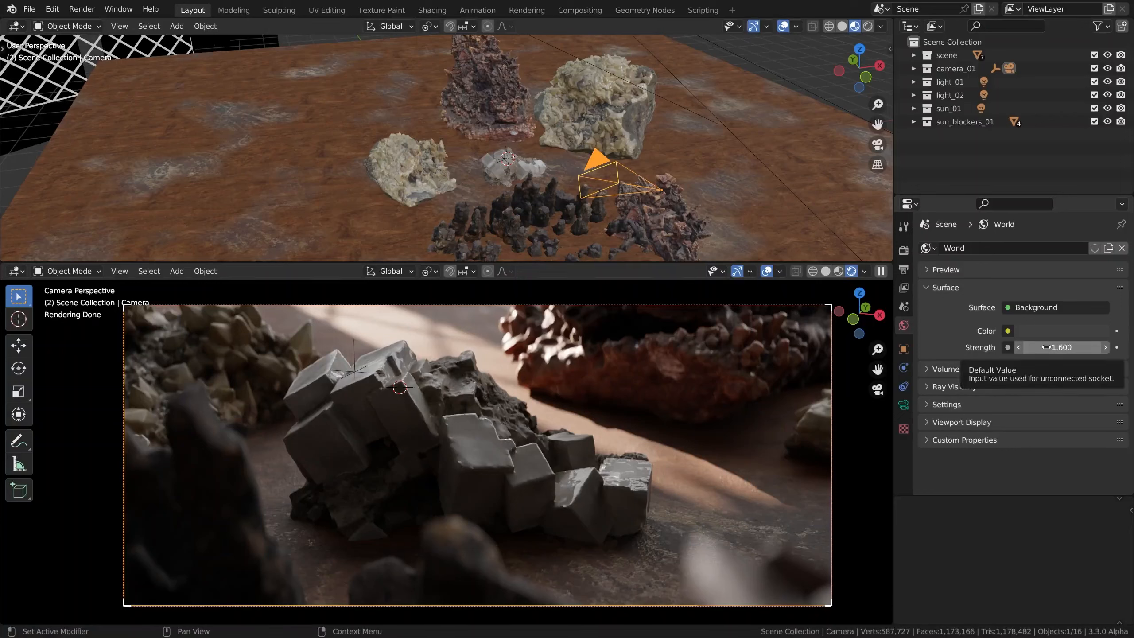
{"action": "left_click", "coordinate": [1007, 331]}
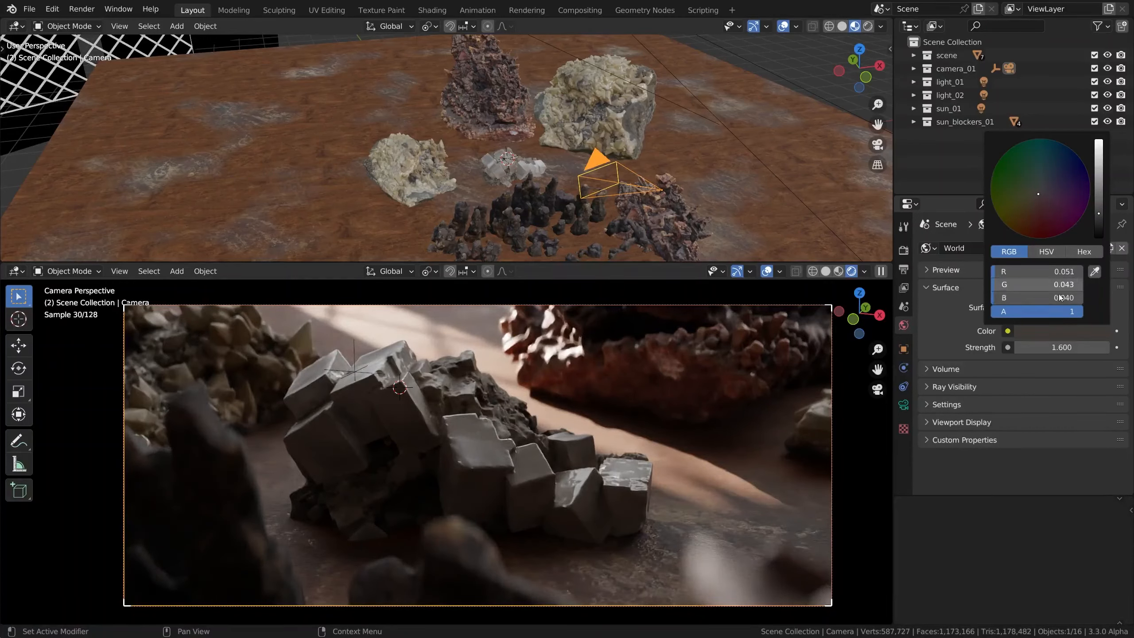
Step: Tint the world background very dark warm gray (R 0.051, G 0.043)
{"action": "left_click", "coordinate": [1056, 371]}
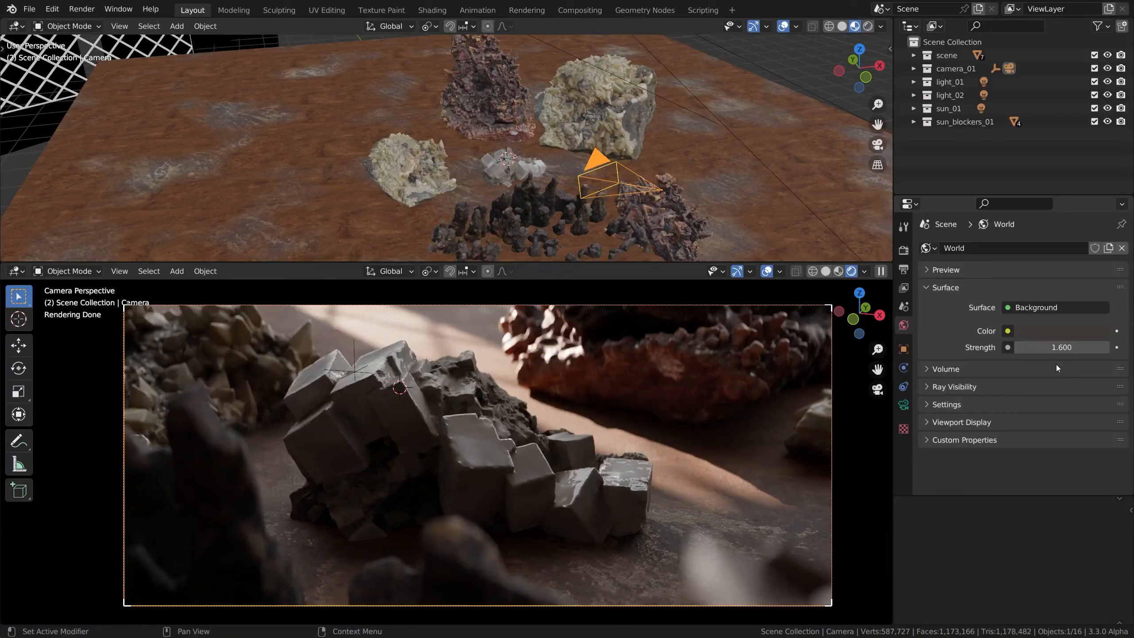
{"action": "mouse_move", "coordinate": [1059, 375]}
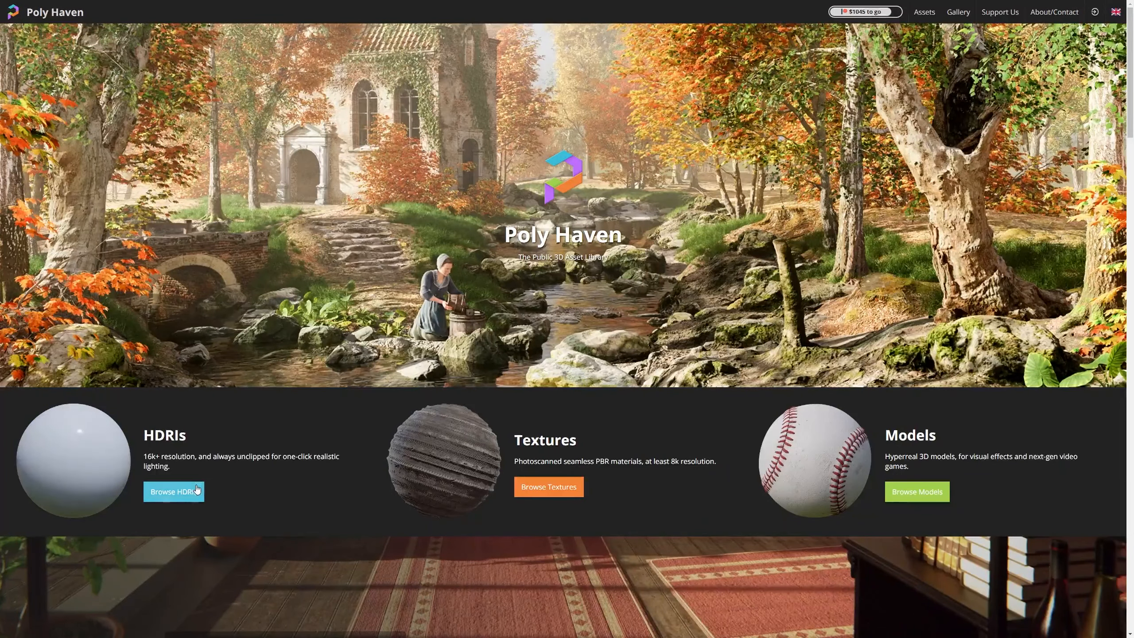
Step: Browse the HDRI collection from the Poly Haven home page
{"action": "left_click", "coordinate": [173, 491]}
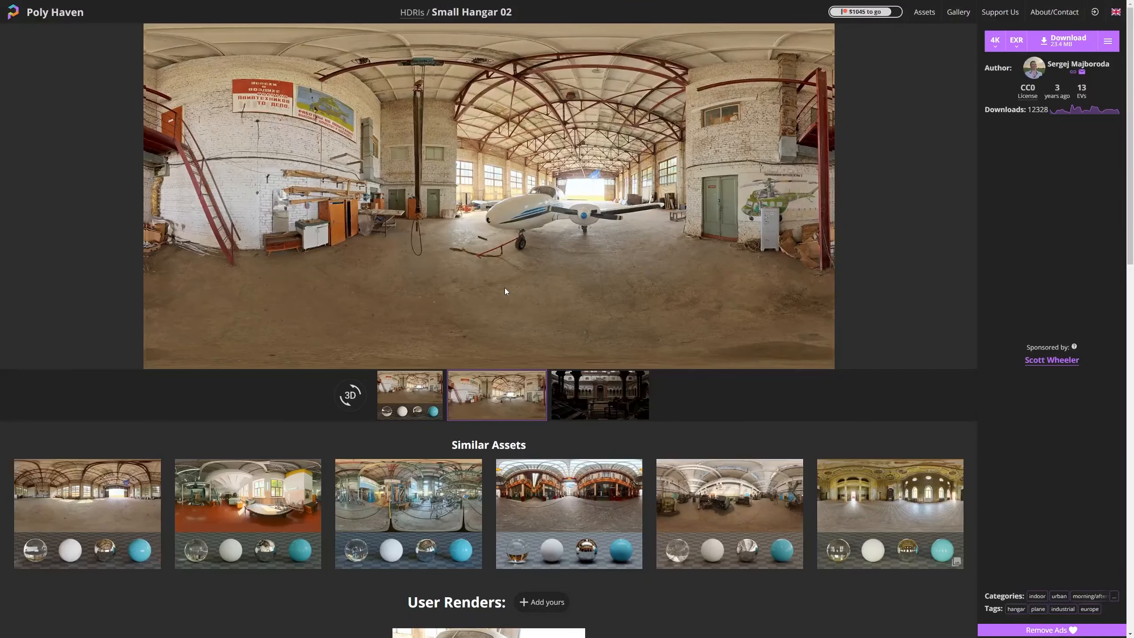
Step: Preview Small Hangar 02 on spheres, then in full-screen 3D panorama
{"action": "left_click", "coordinate": [409, 395]}
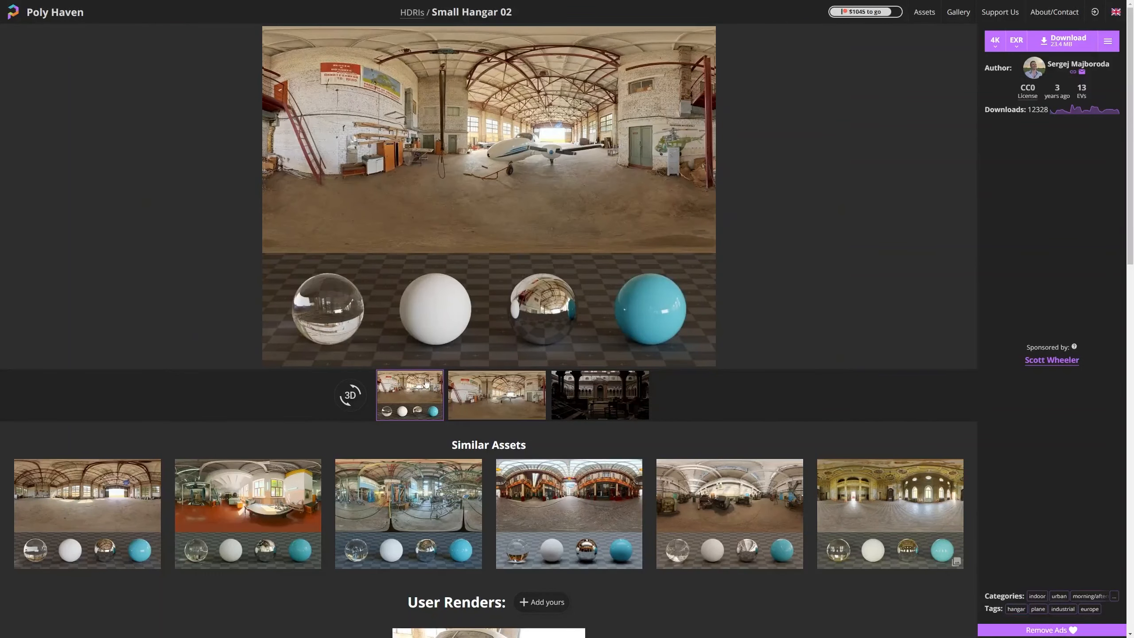
{"action": "left_click", "coordinate": [350, 394]}
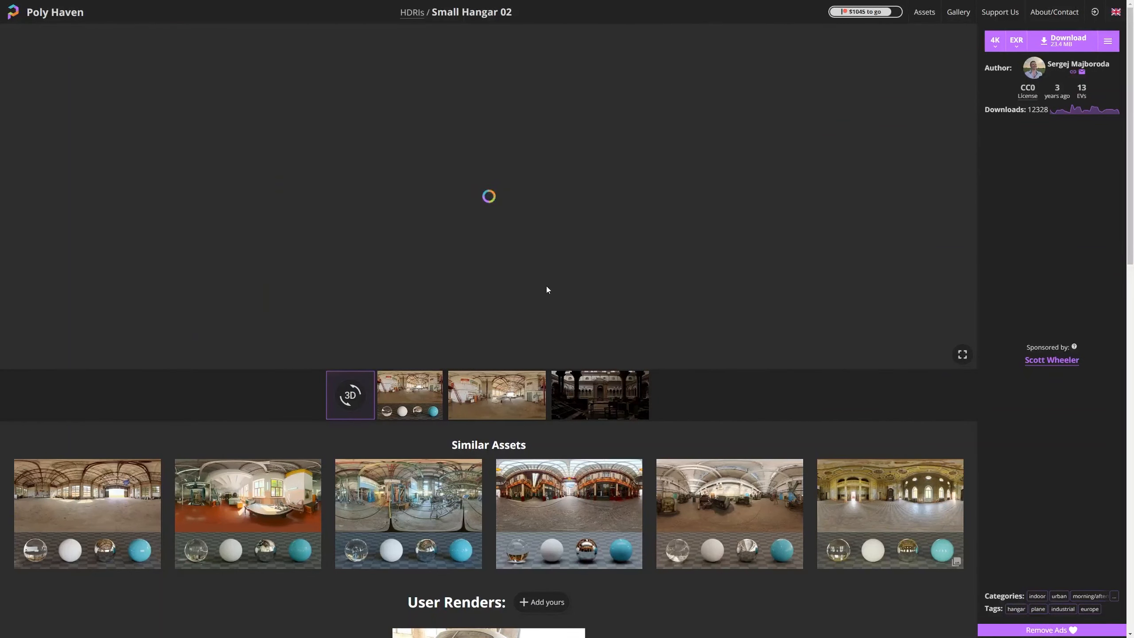
{"action": "left_click", "coordinate": [961, 354]}
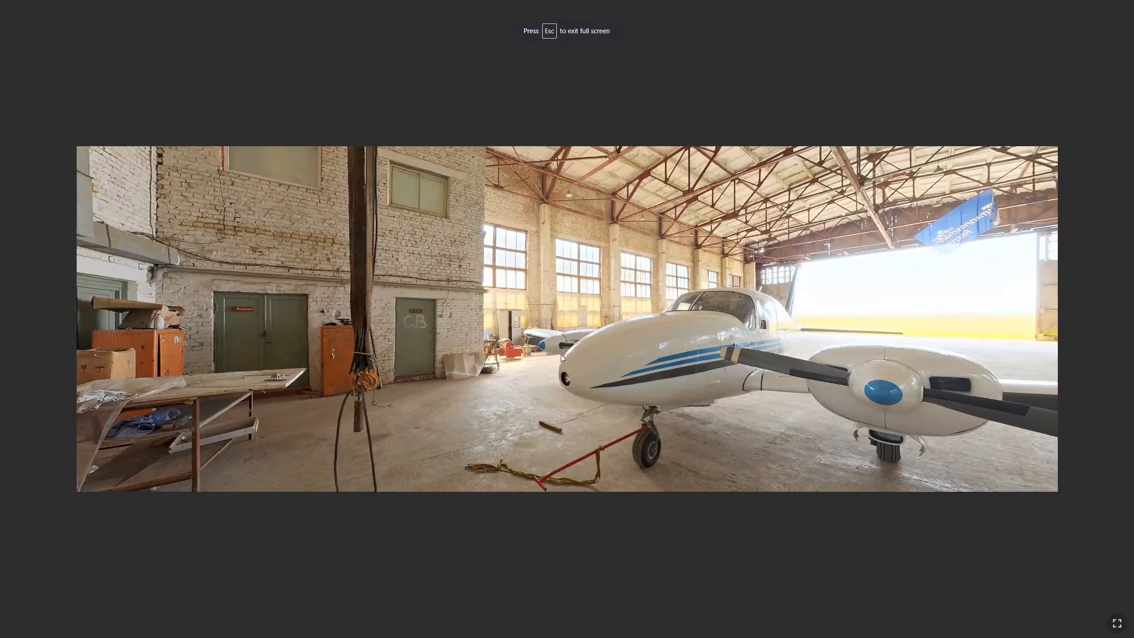